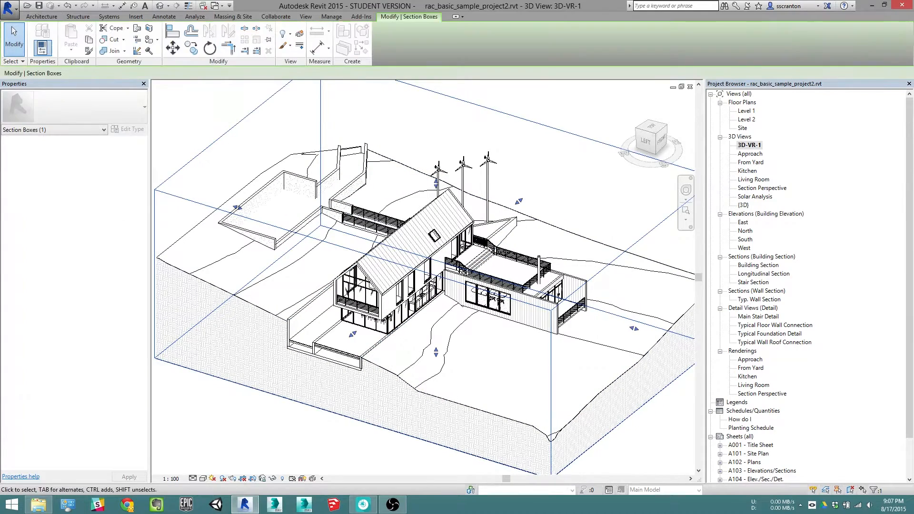
# Deselect the section box enclosing the house and terrain in the 3D-VR-1 view
pyautogui.click(324, 343)
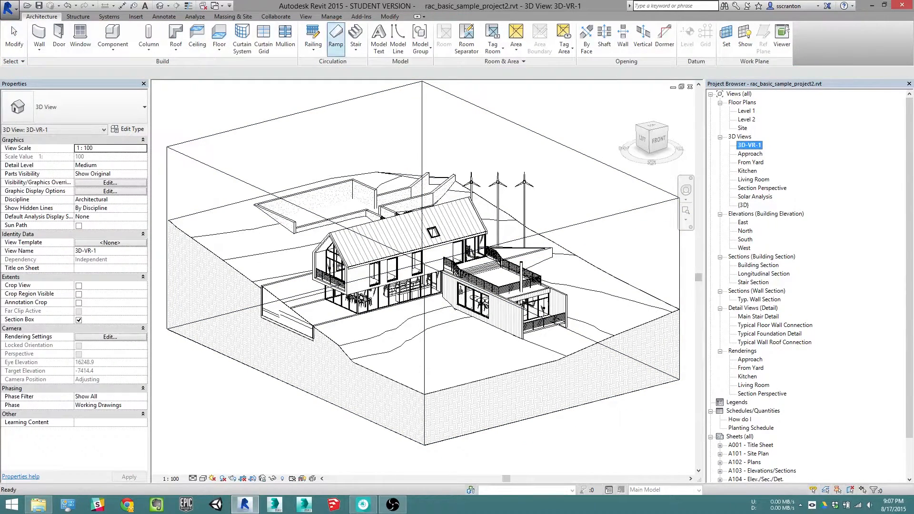
pyautogui.click(361, 15)
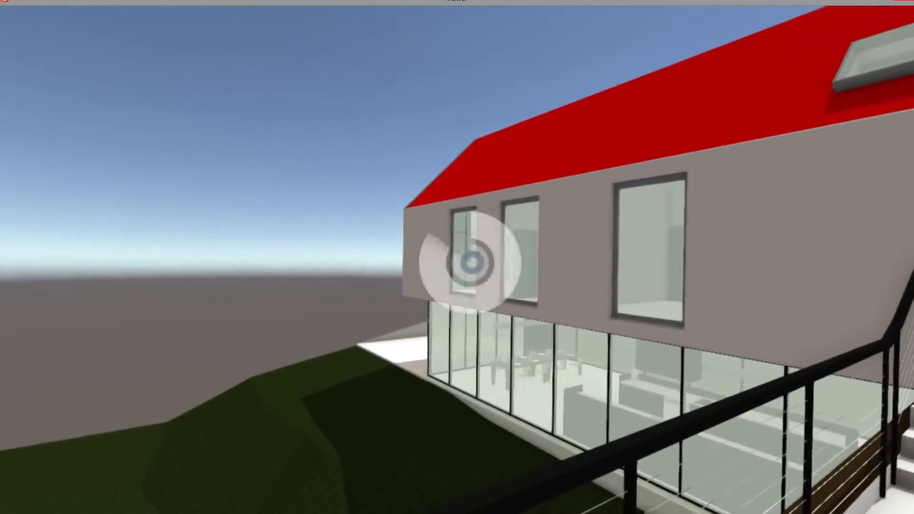
# Open the radial menu's sun settings to show 10AM in August
pyautogui.click(472, 262)
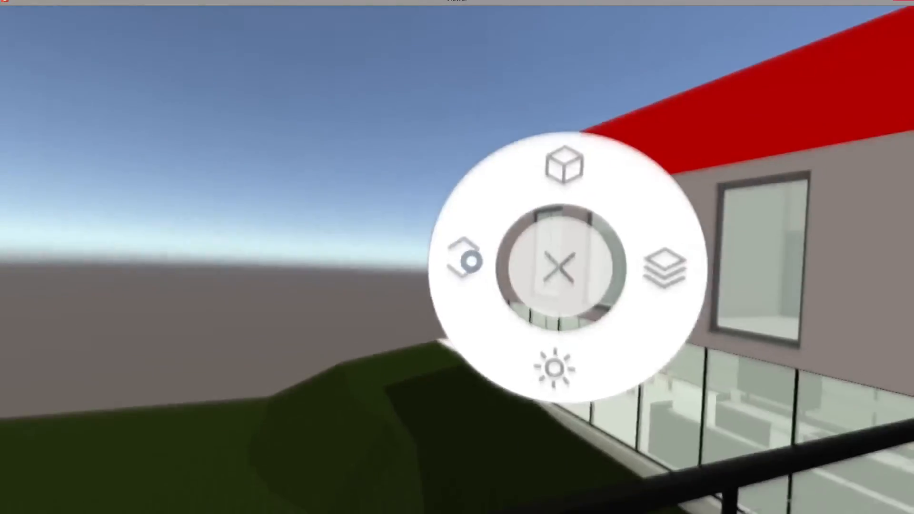
pyautogui.click(464, 260)
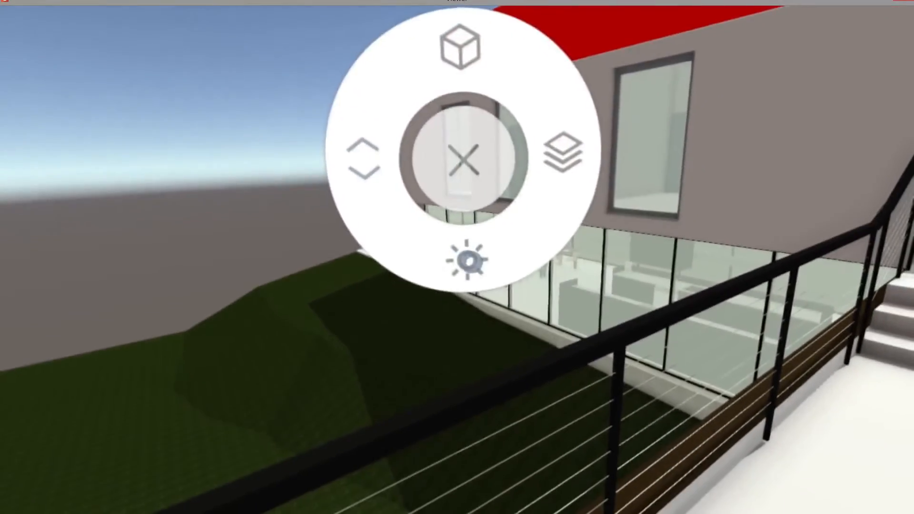
pyautogui.click(466, 260)
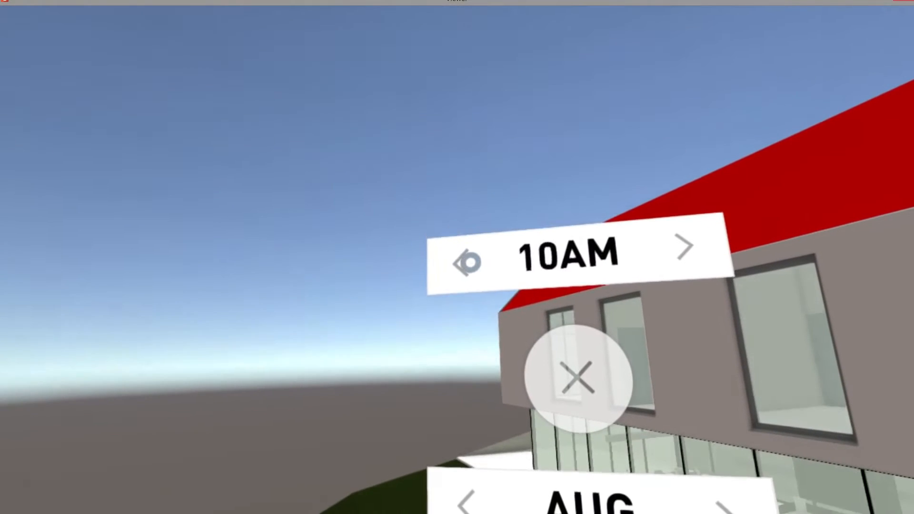